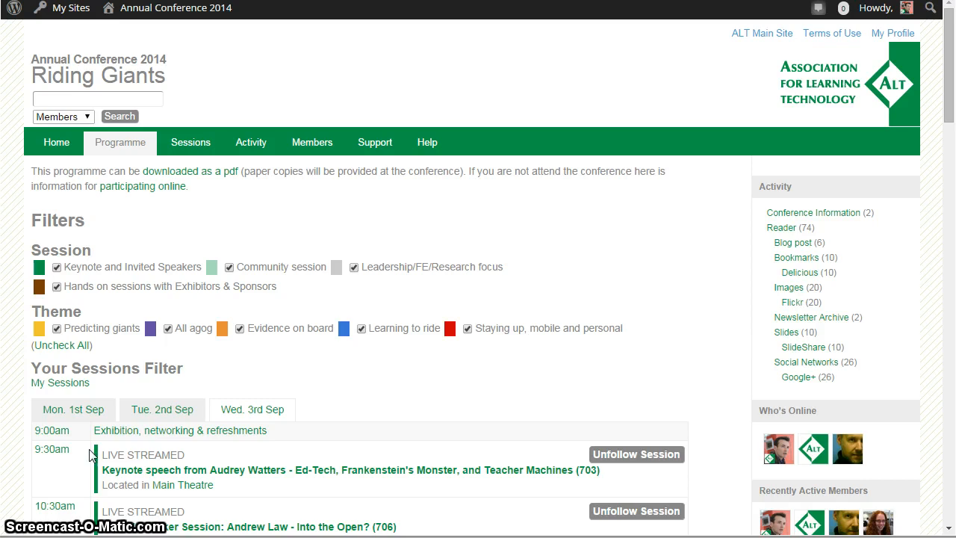
{"action": "mouse_move", "coordinate": [11, 405]}
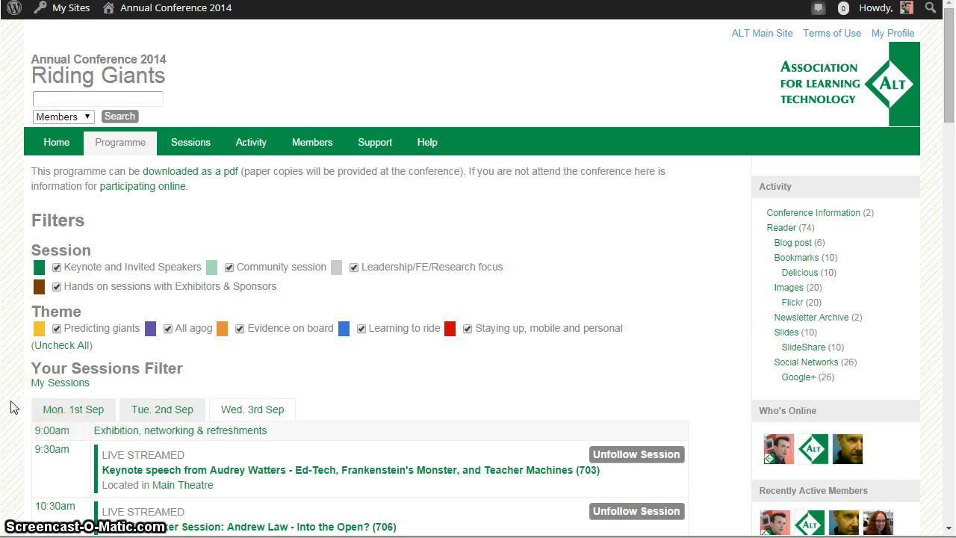
- Reach the 11:35 slot and open the 'ocTEL 2014: Open Badges in Open Education (723)' session
{"action": "scroll", "scroll_direction": "down", "scroll_amount": 3}
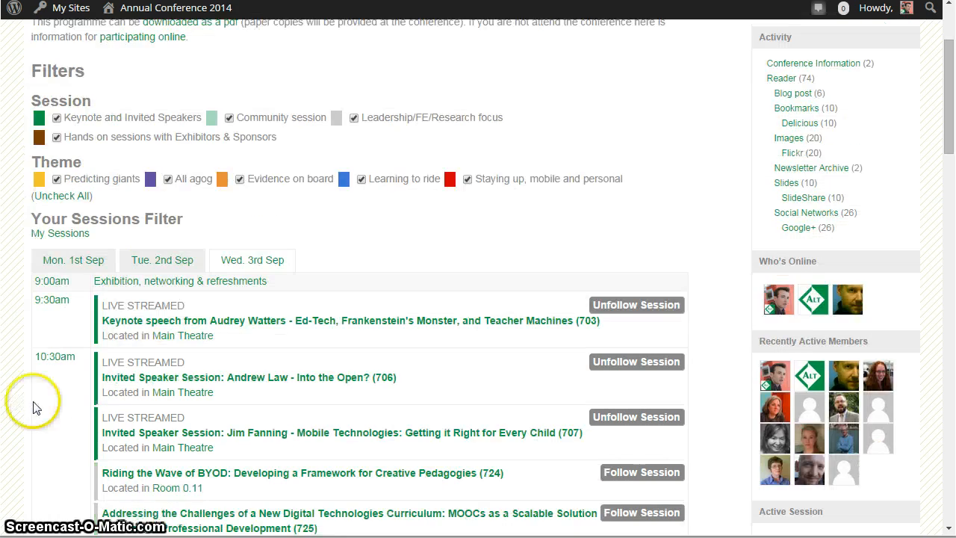
{"action": "scroll", "scroll_direction": "down", "scroll_amount": 3}
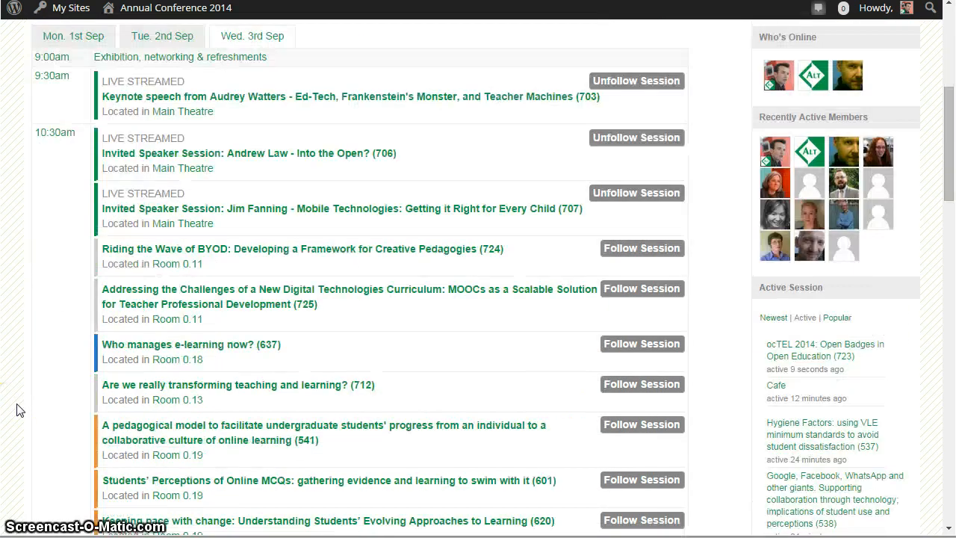
{"action": "scroll", "scroll_direction": "down", "scroll_amount": 3}
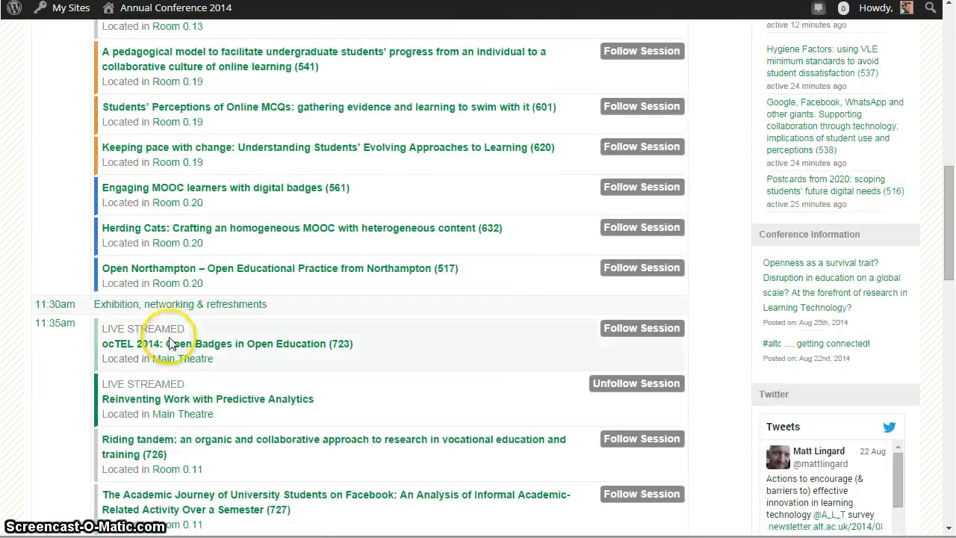
{"action": "mouse_move", "coordinate": [171, 350]}
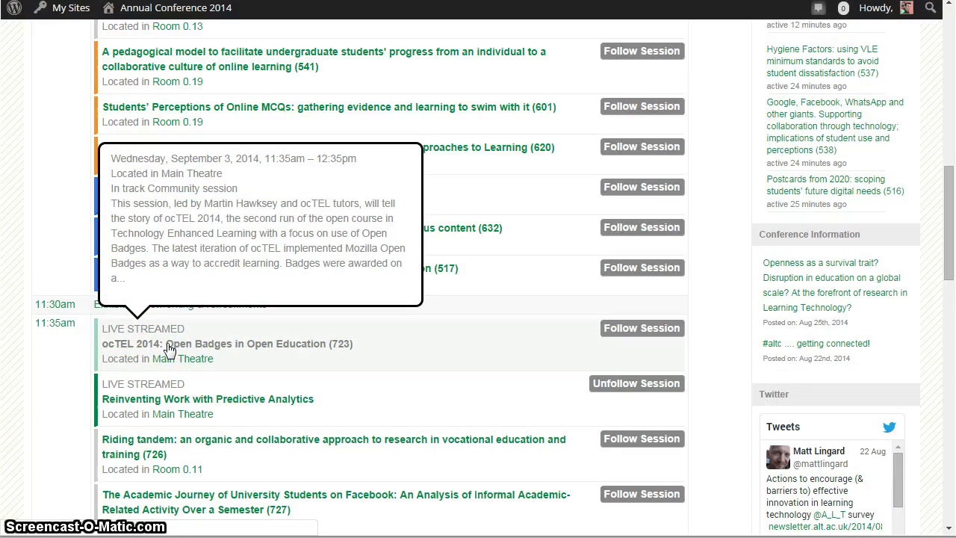
{"action": "left_click", "coordinate": [226, 344]}
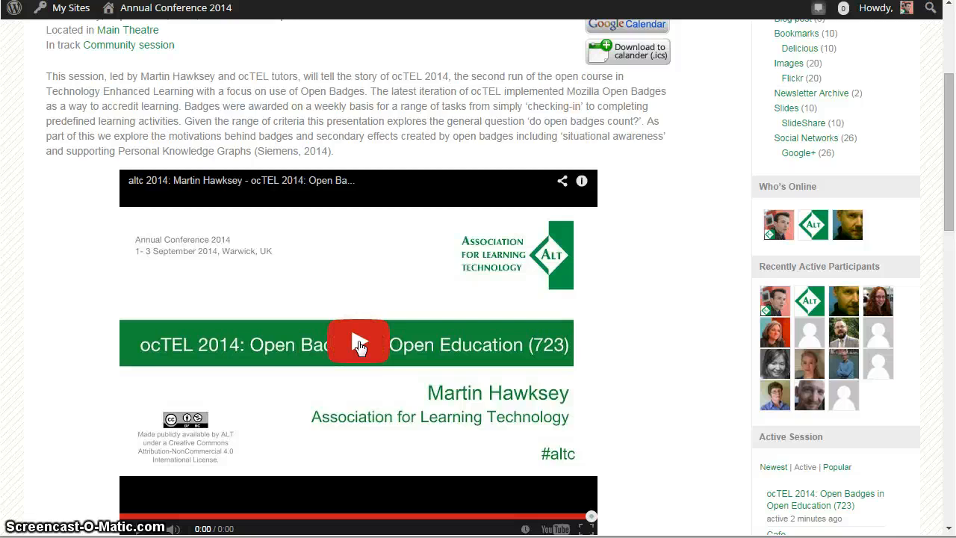
- Play the embedded YouTube live stream, which shows the 'Please stand by' countdown
{"action": "left_click", "coordinate": [359, 342]}
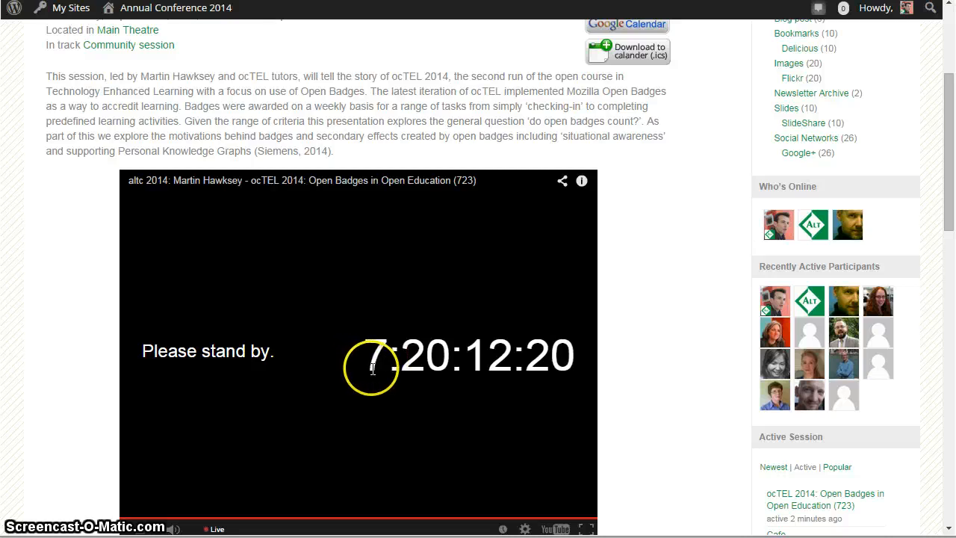
{"action": "mouse_move", "coordinate": [374, 378]}
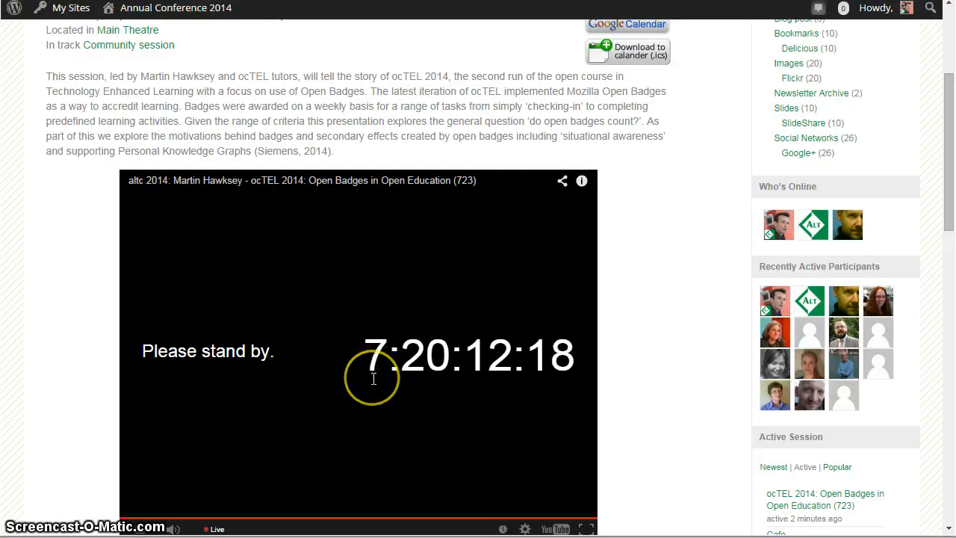
{"action": "mouse_move", "coordinate": [299, 379]}
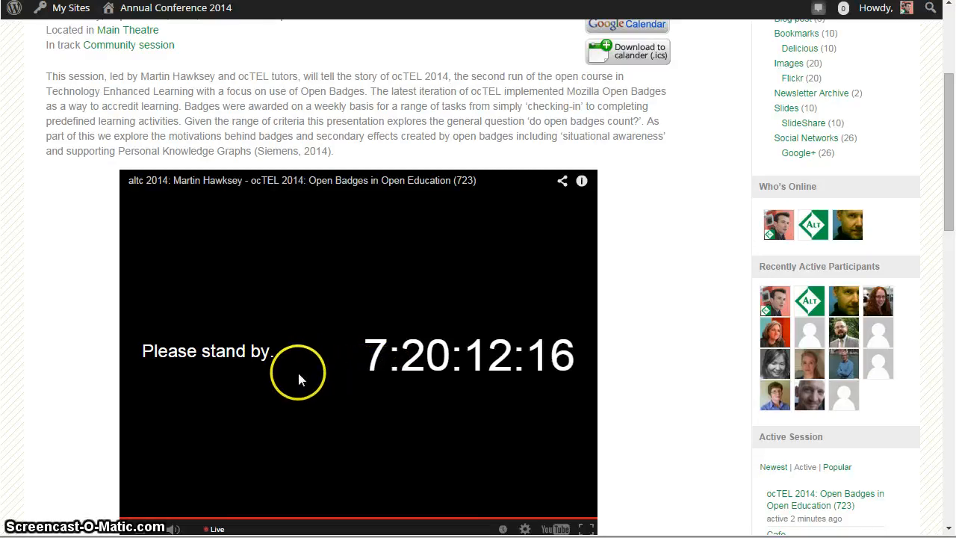
{"action": "mouse_move", "coordinate": [211, 342]}
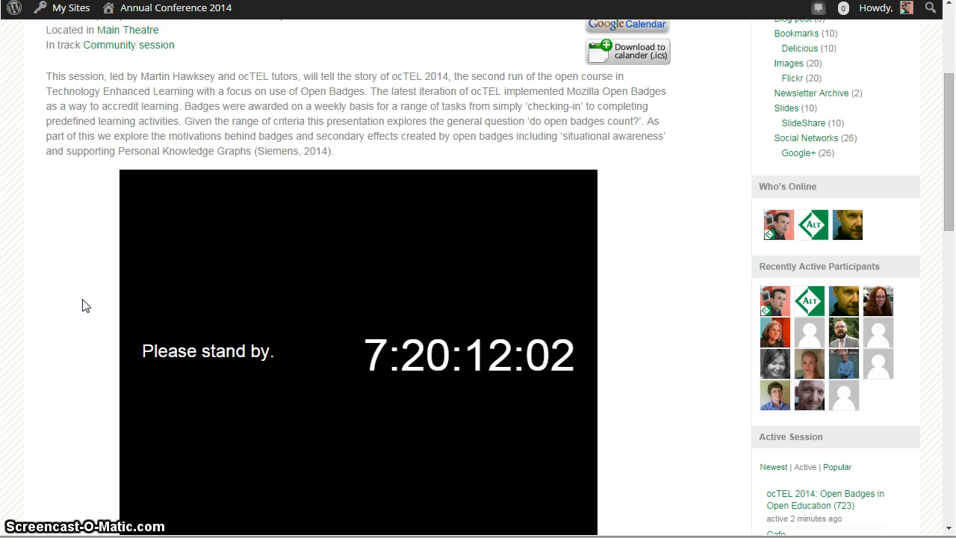
{"action": "left_click", "coordinate": [81, 293]}
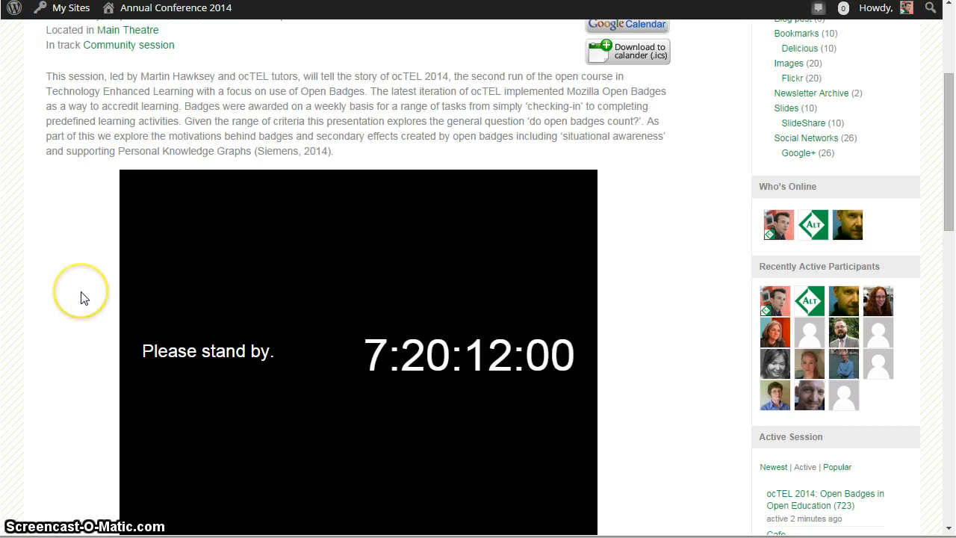
{"action": "scroll", "scroll_direction": "down", "scroll_amount": 3}
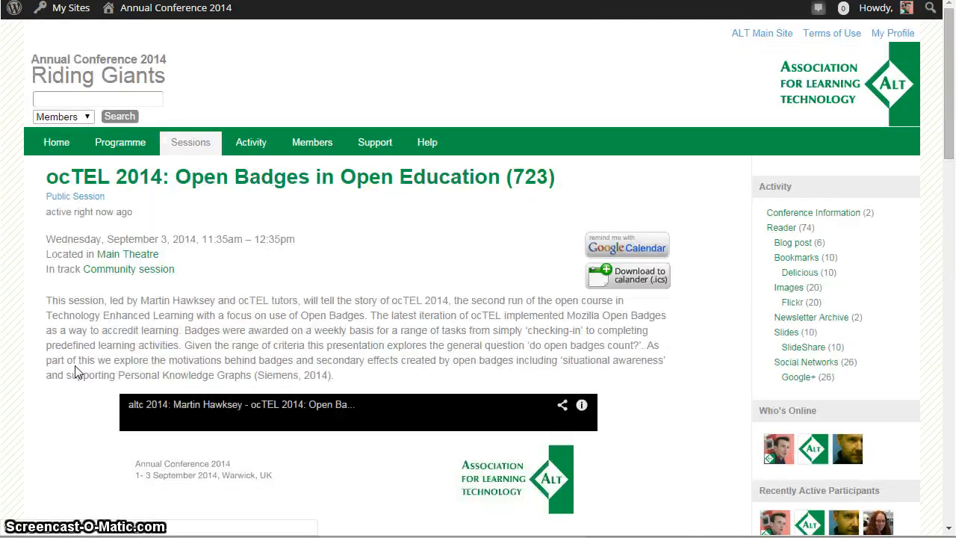
- Move down the reloaded session page past the embedded video player
{"action": "scroll", "scroll_direction": "down", "scroll_amount": 3}
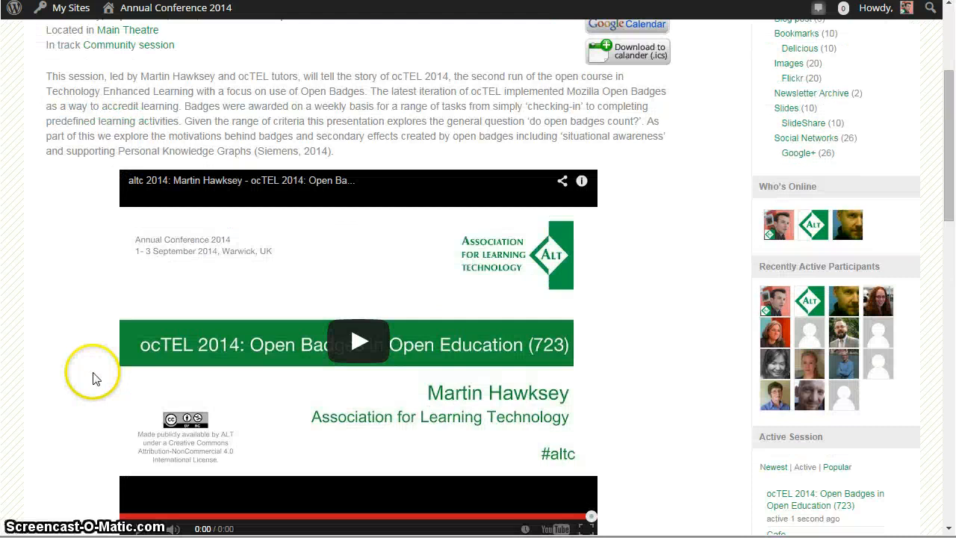
{"action": "scroll", "scroll_direction": "down", "scroll_amount": 3}
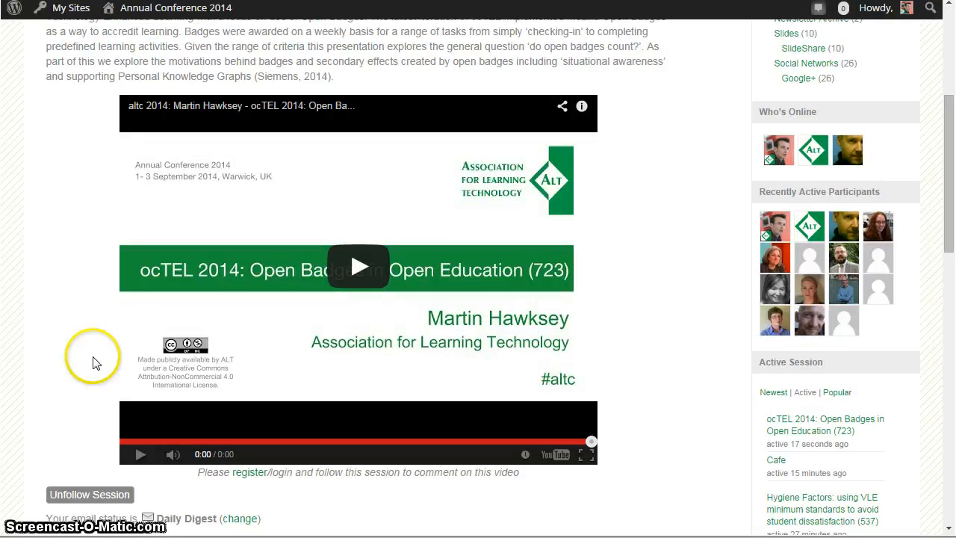
- Bring the Session Chat tab, closed by the moderator, into view beneath the video
{"action": "scroll", "scroll_direction": "down", "scroll_amount": 3}
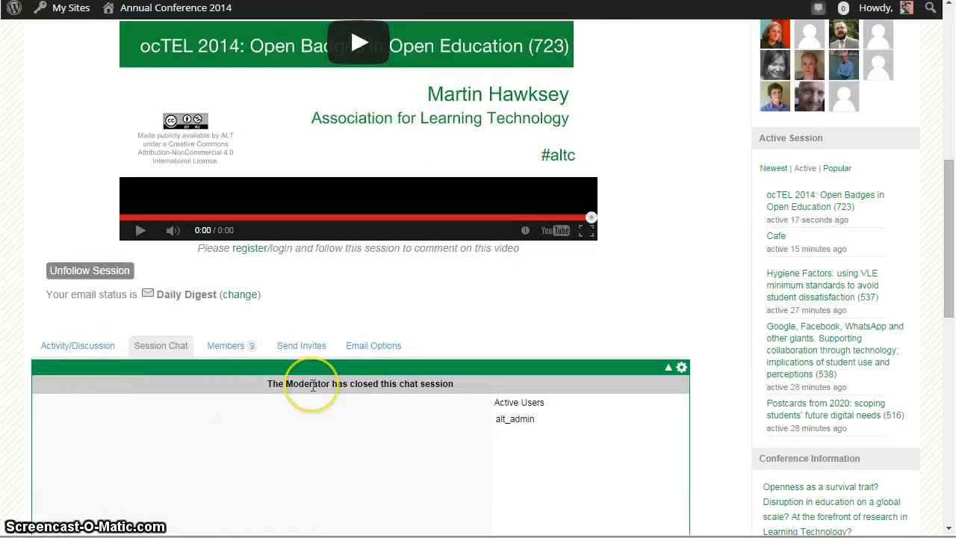
{"action": "mouse_move", "coordinate": [314, 385]}
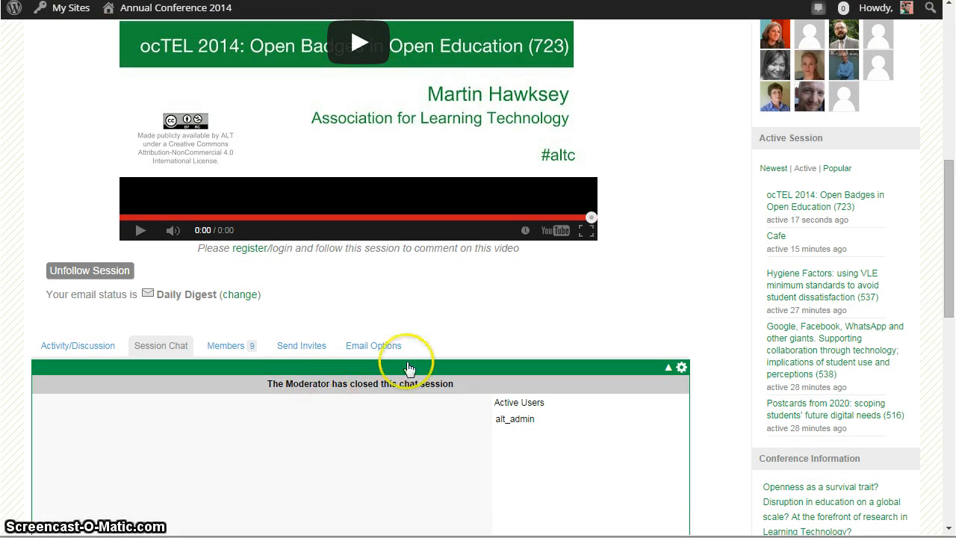
{"action": "mouse_move", "coordinate": [424, 287]}
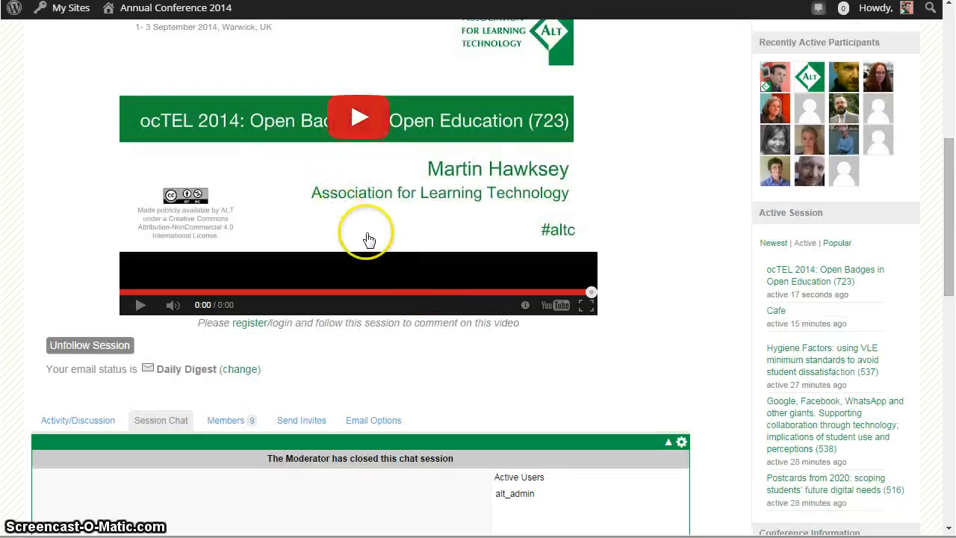
{"action": "scroll", "scroll_direction": "down", "scroll_amount": 3}
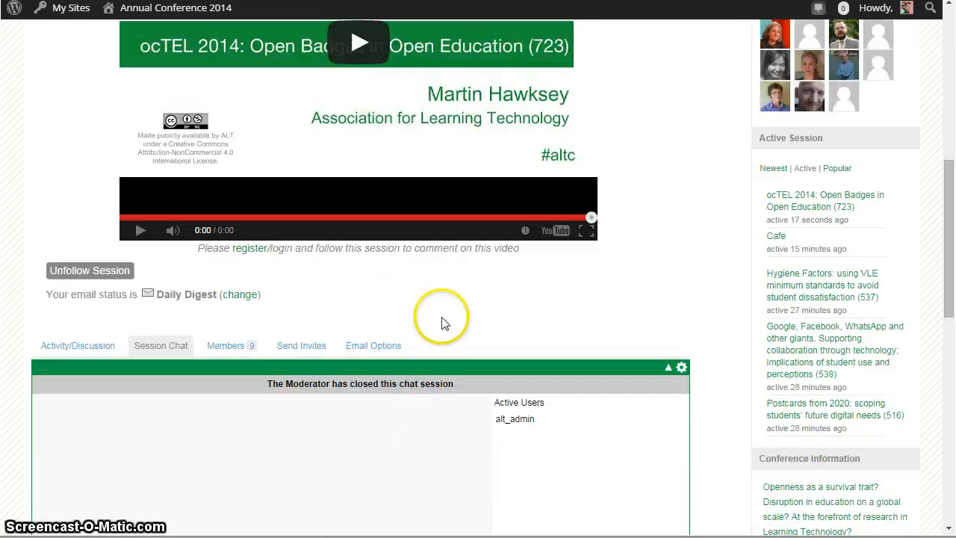
{"action": "scroll", "scroll_direction": "down", "scroll_amount": 3}
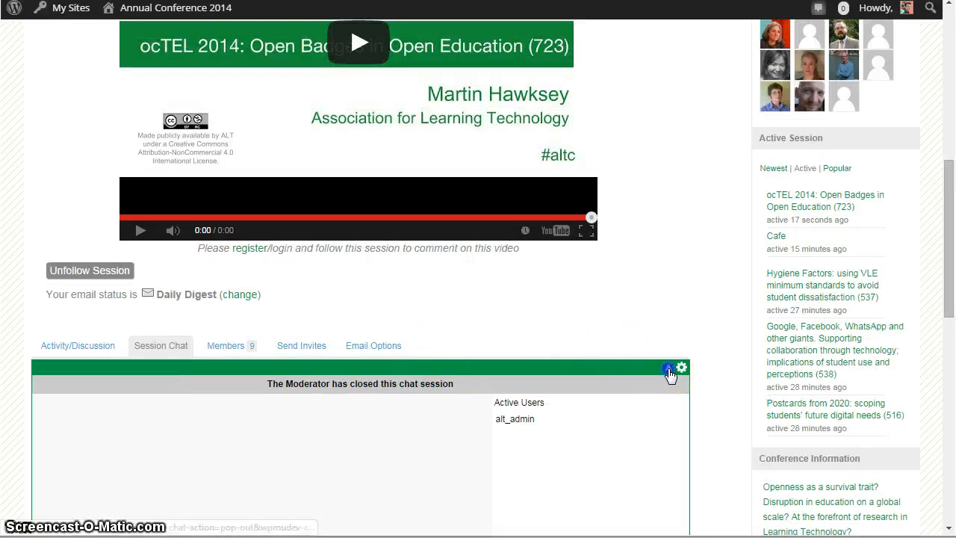
- Pop the Session Chat out into its own window and focus it
{"action": "left_click", "coordinate": [667, 368]}
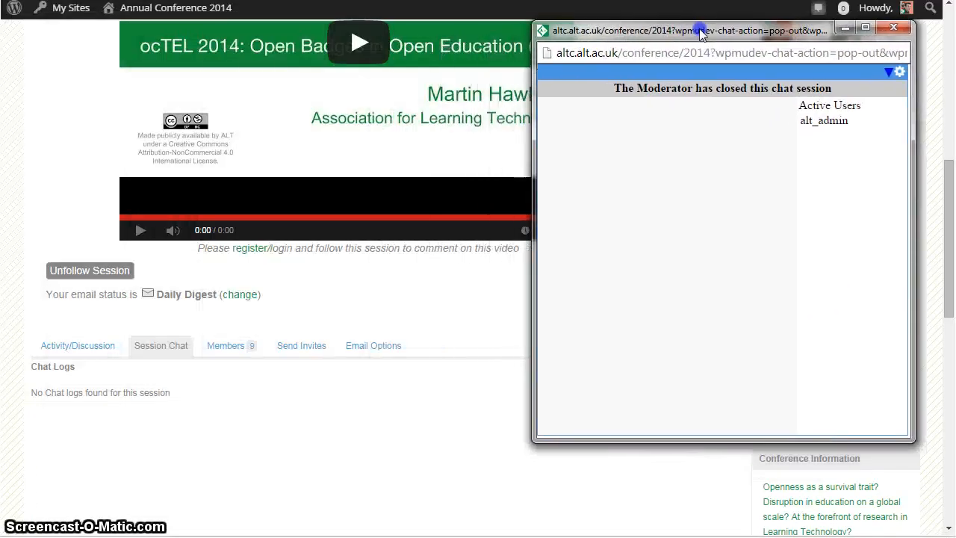
{"action": "left_click", "coordinate": [894, 27]}
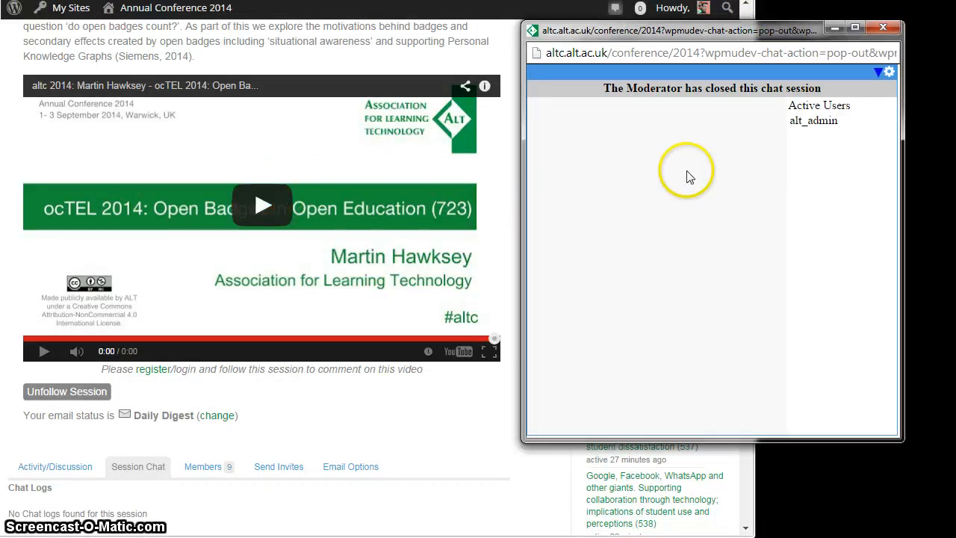
{"action": "mouse_move", "coordinate": [655, 119]}
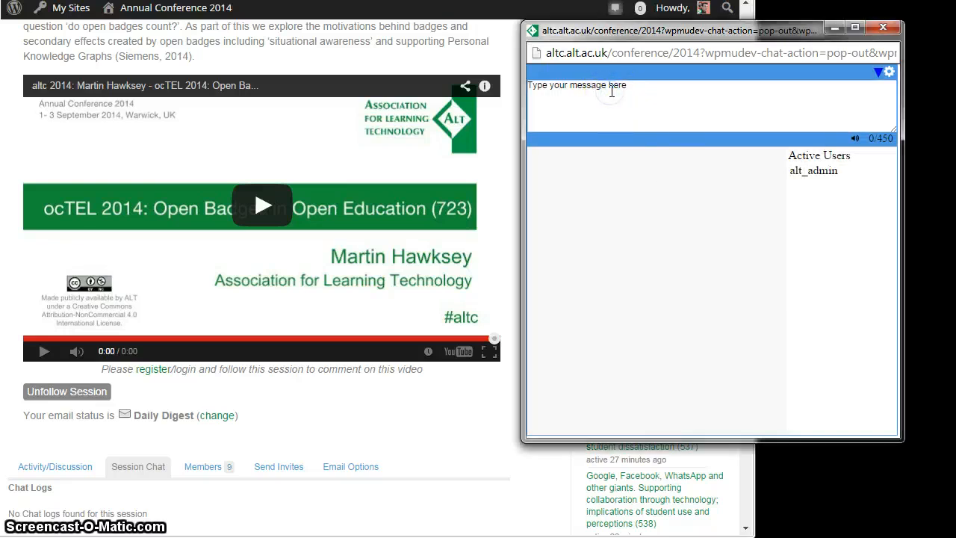
- Post 'test message' in the pop-out session chat
{"action": "type", "text": "test mes"}
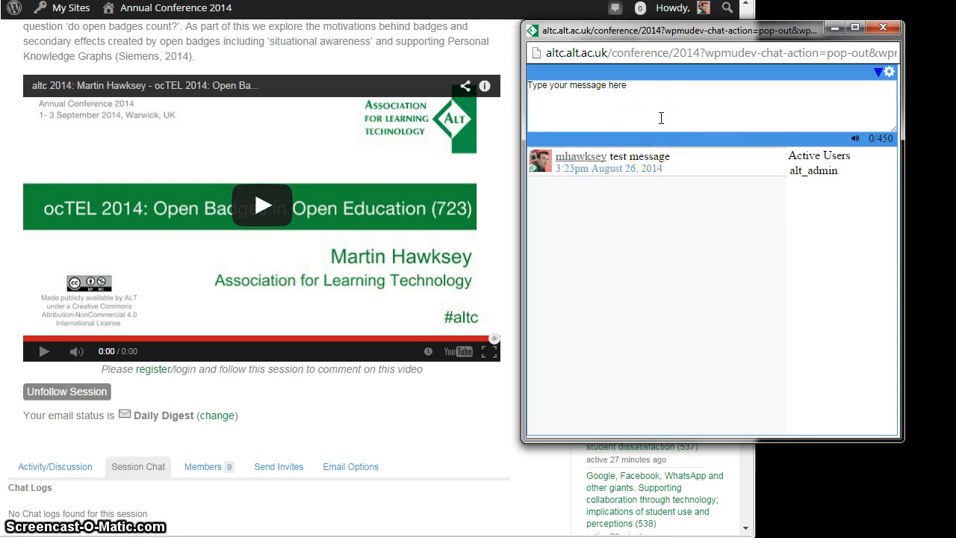
{"action": "mouse_move", "coordinate": [762, 203]}
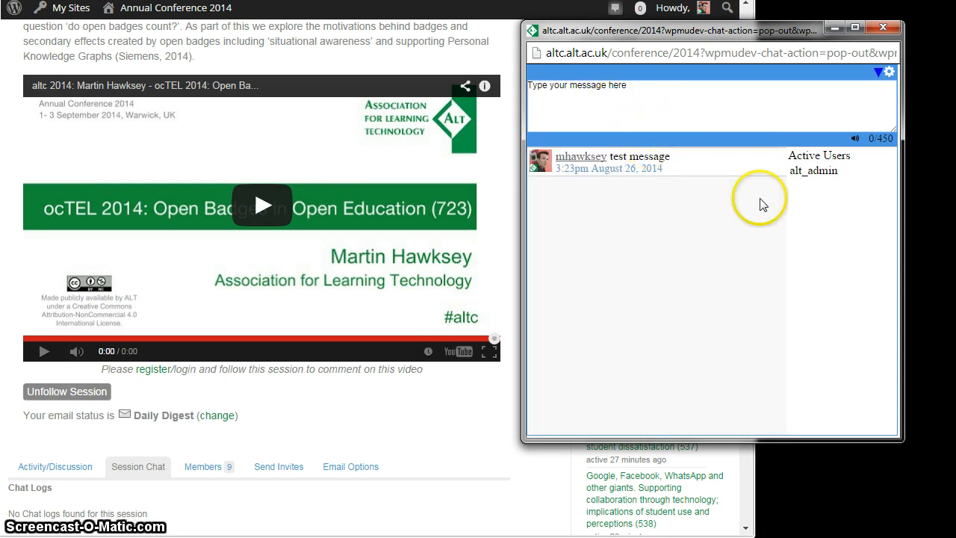